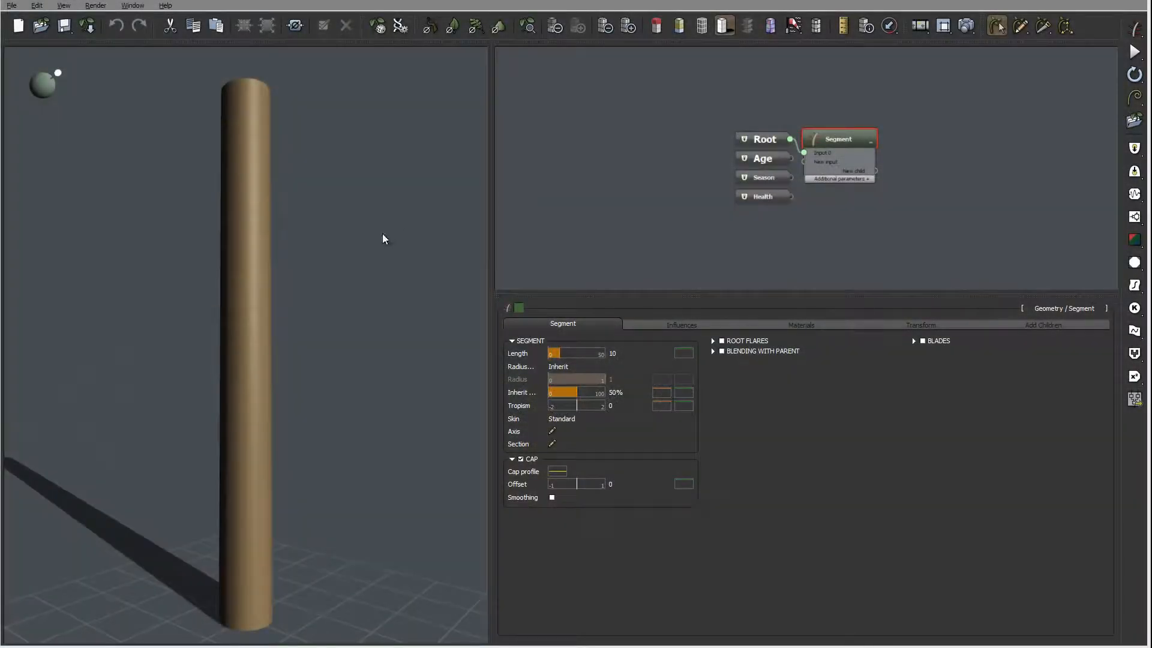
mouse_move(378, 234)
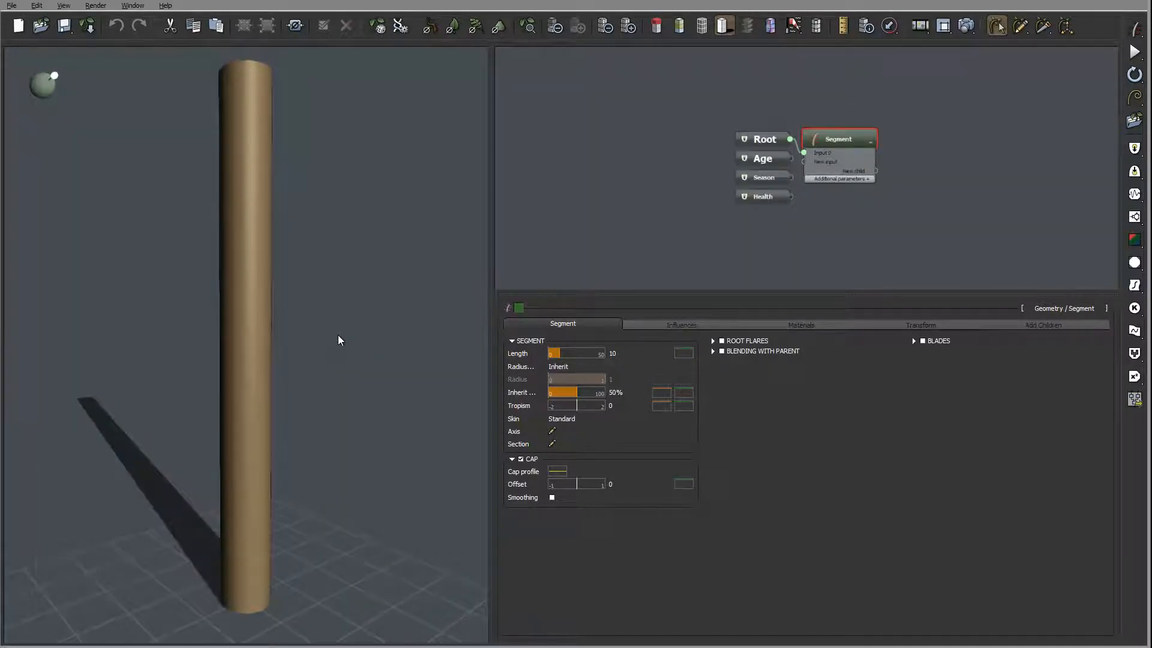
mouse_move(280, 319)
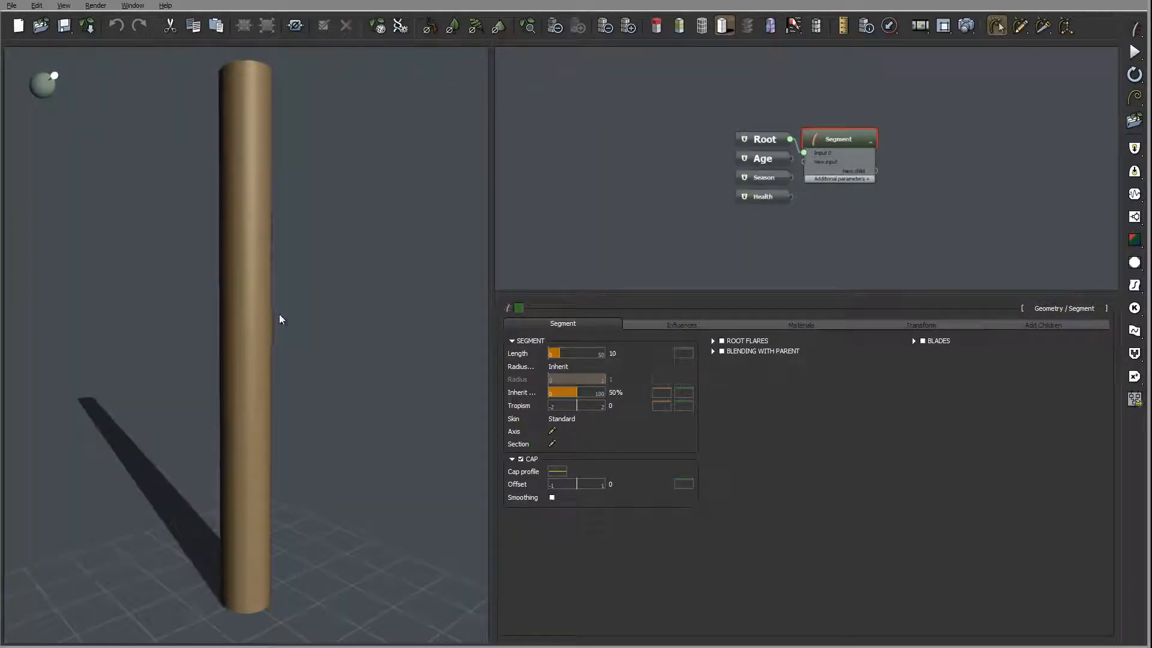
mouse_move(277, 286)
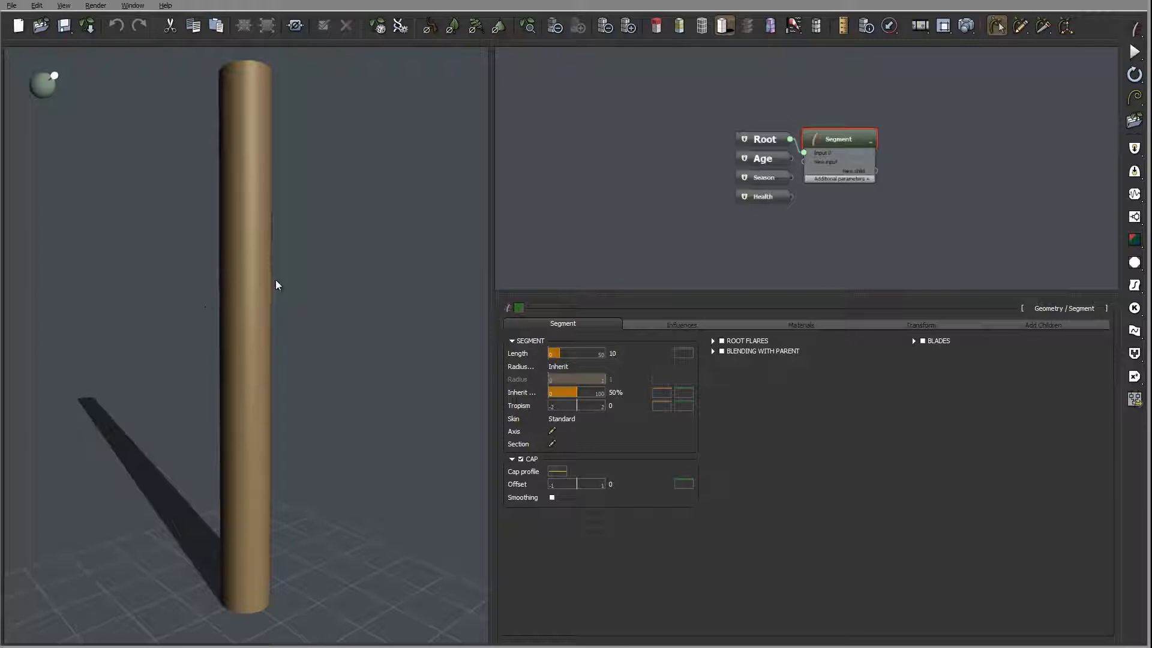
mouse_move(287, 325)
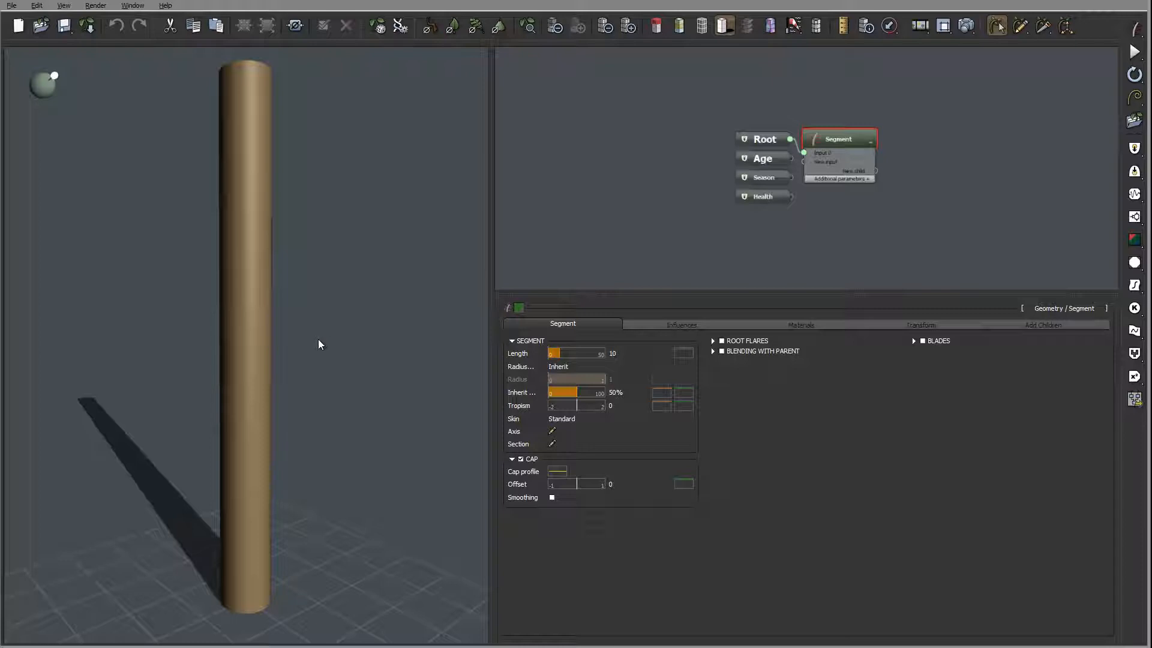
mouse_move(370, 297)
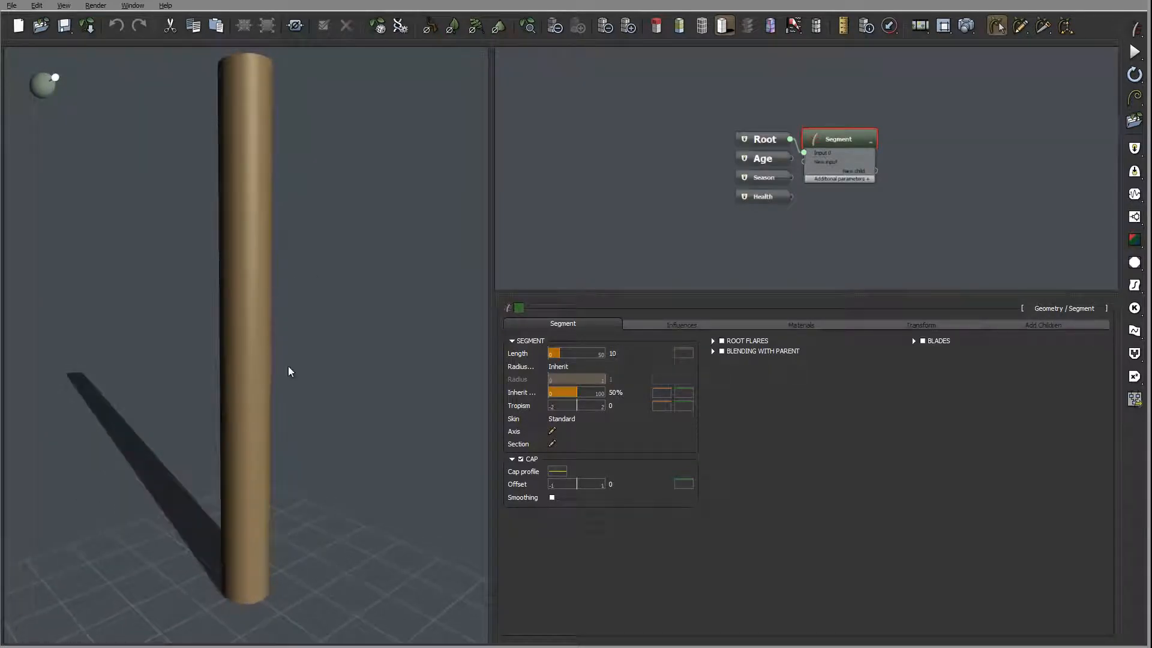
mouse_move(423, 277)
type("Stam")
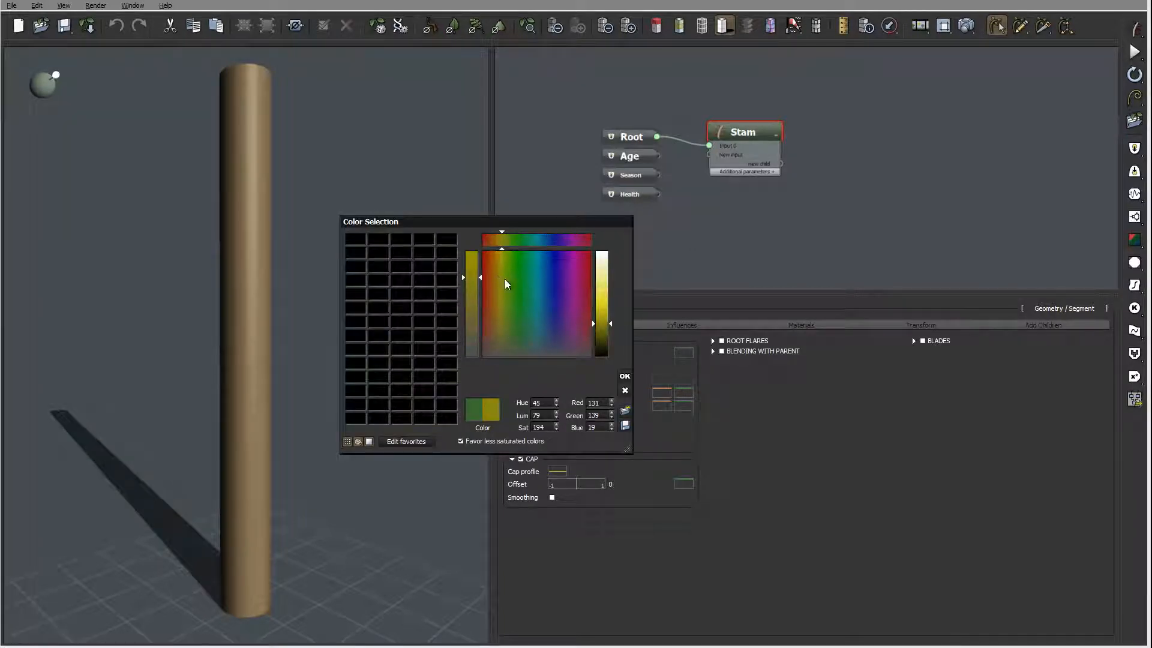
Pick a yellow-green colour for the Stam stem node.
left_click(624, 375)
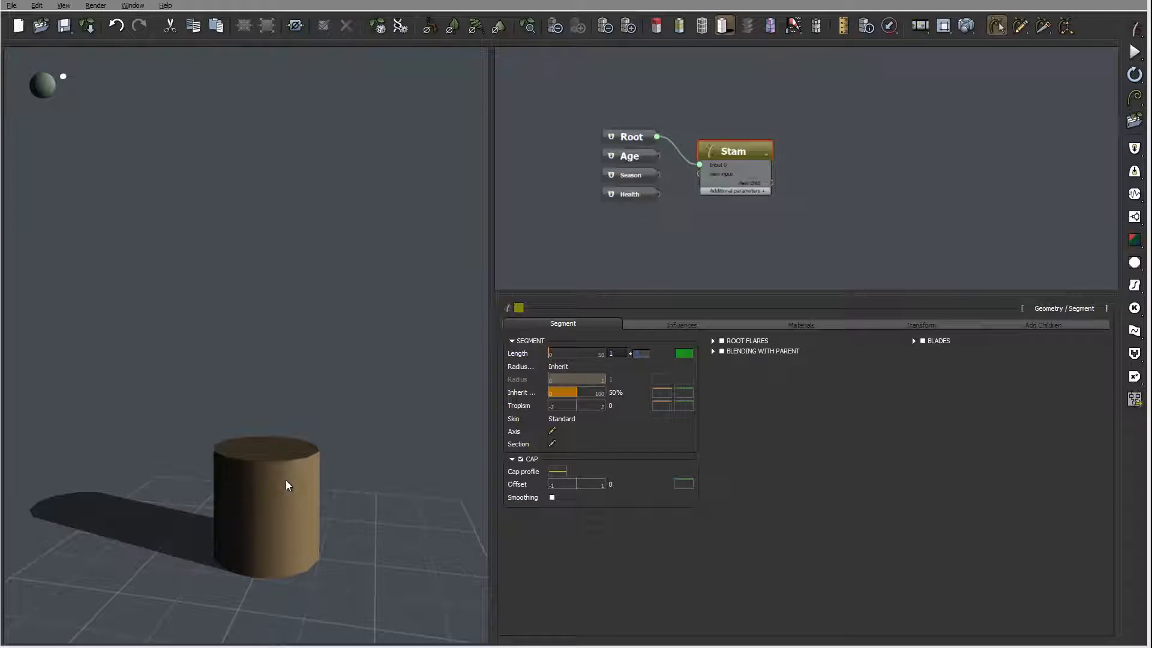
mouse_move(579, 367)
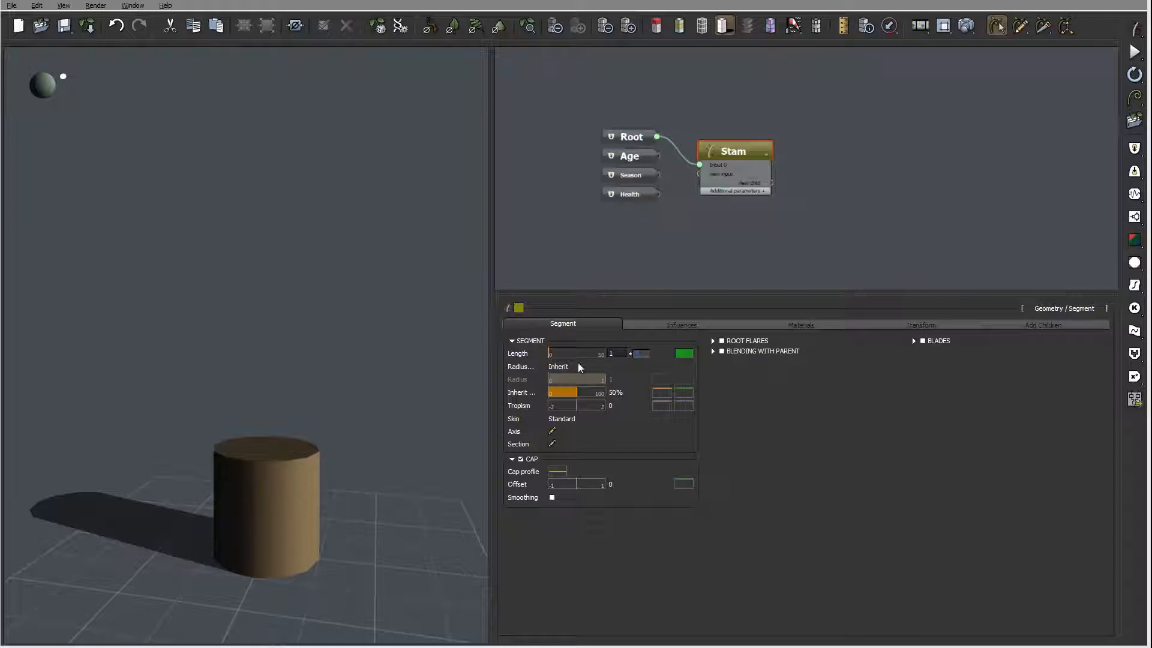
mouse_move(889, 198)
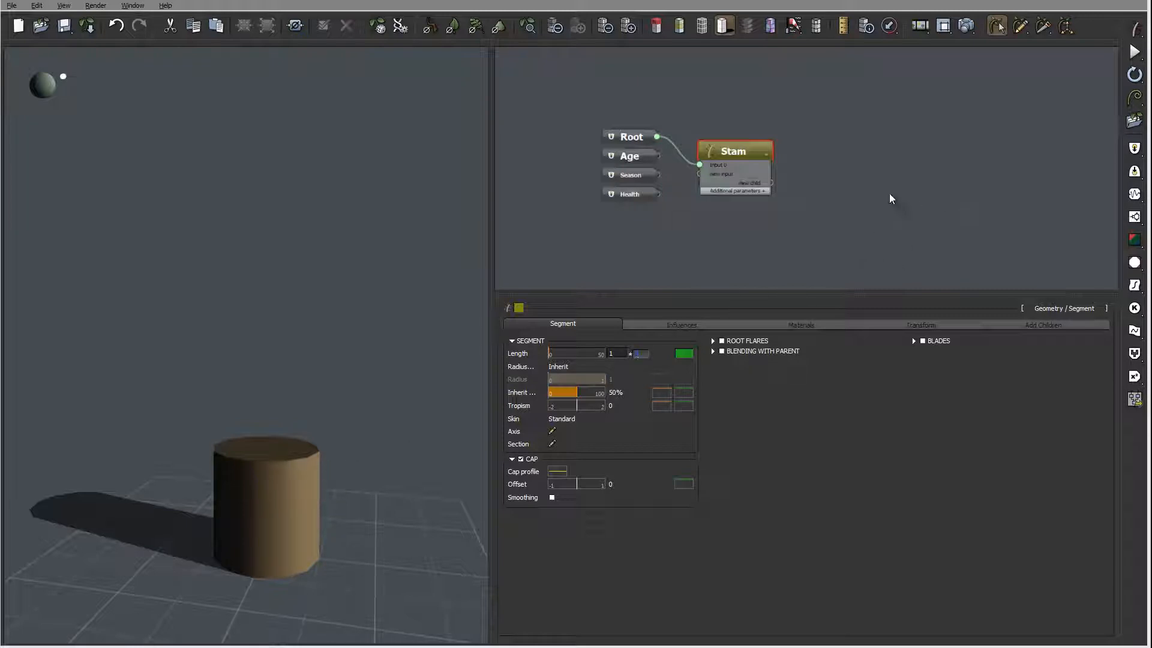
mouse_move(305, 424)
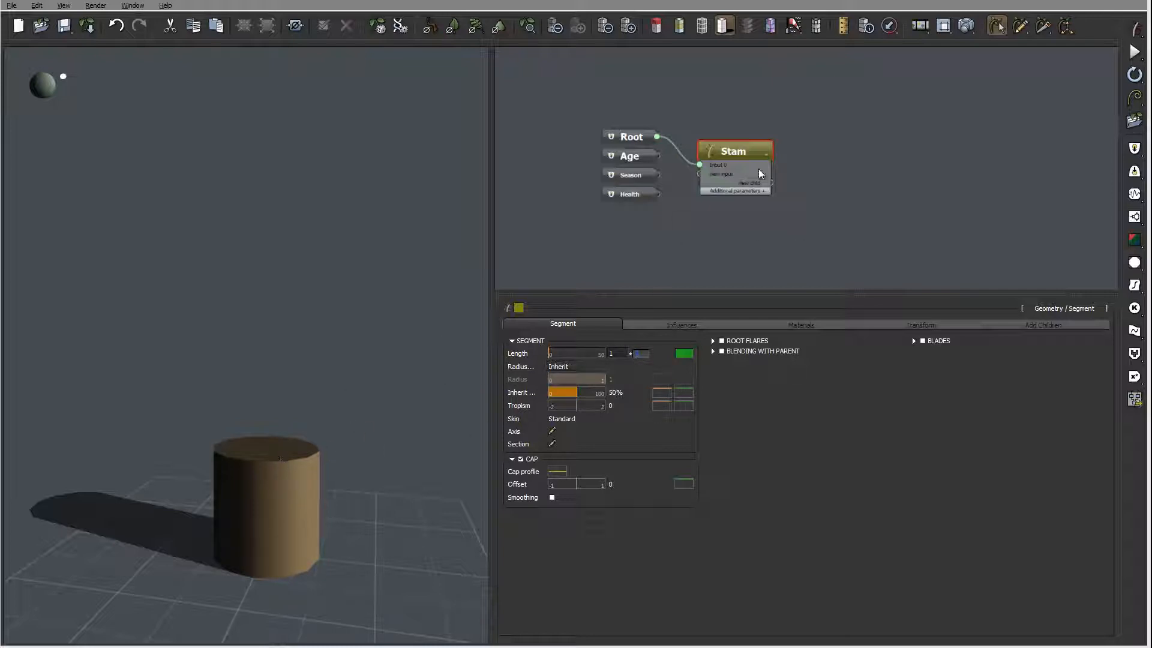
mouse_move(339, 432)
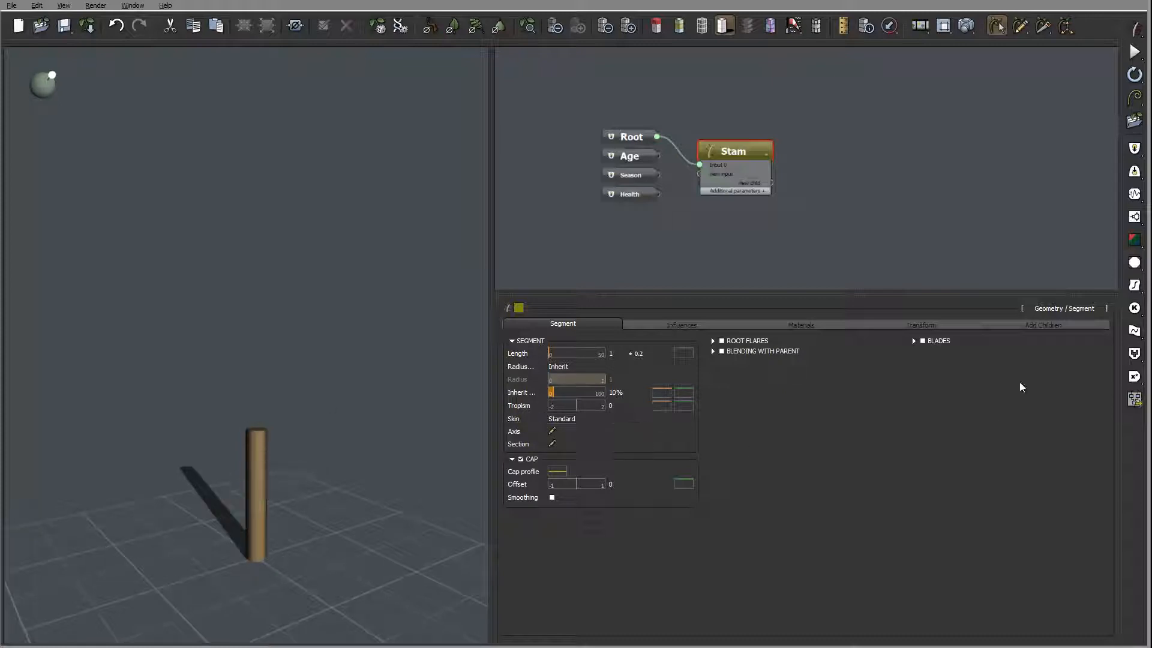
mouse_move(264, 554)
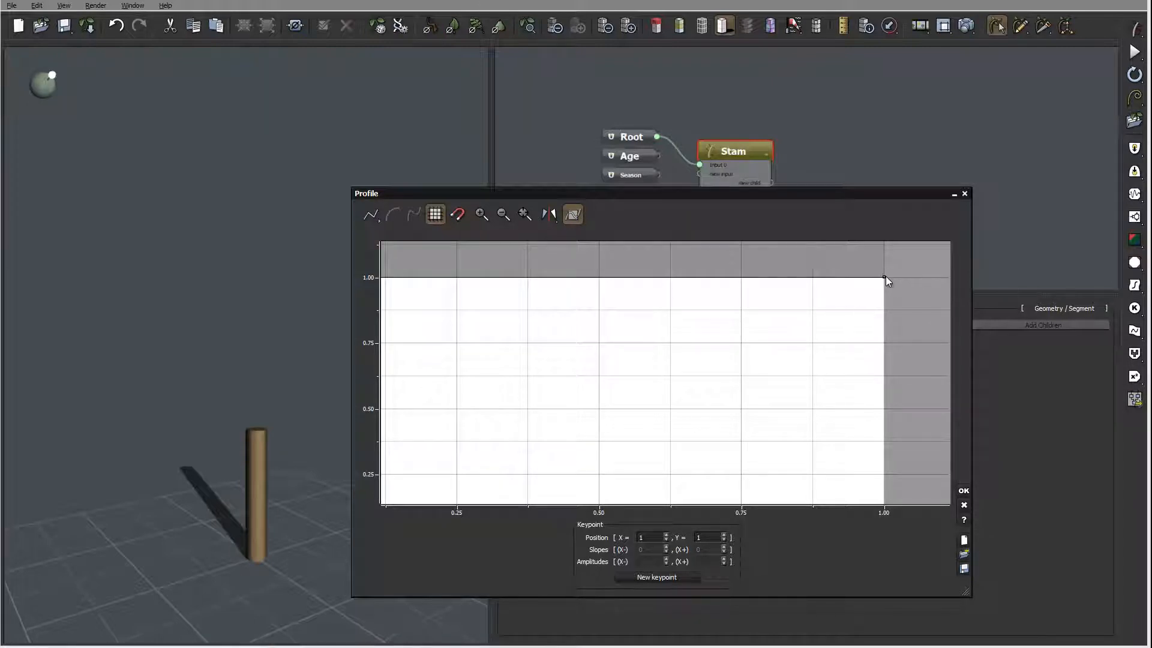
Shape the stem's radius profile into a descending taper ending at a point.
left_click(885, 279)
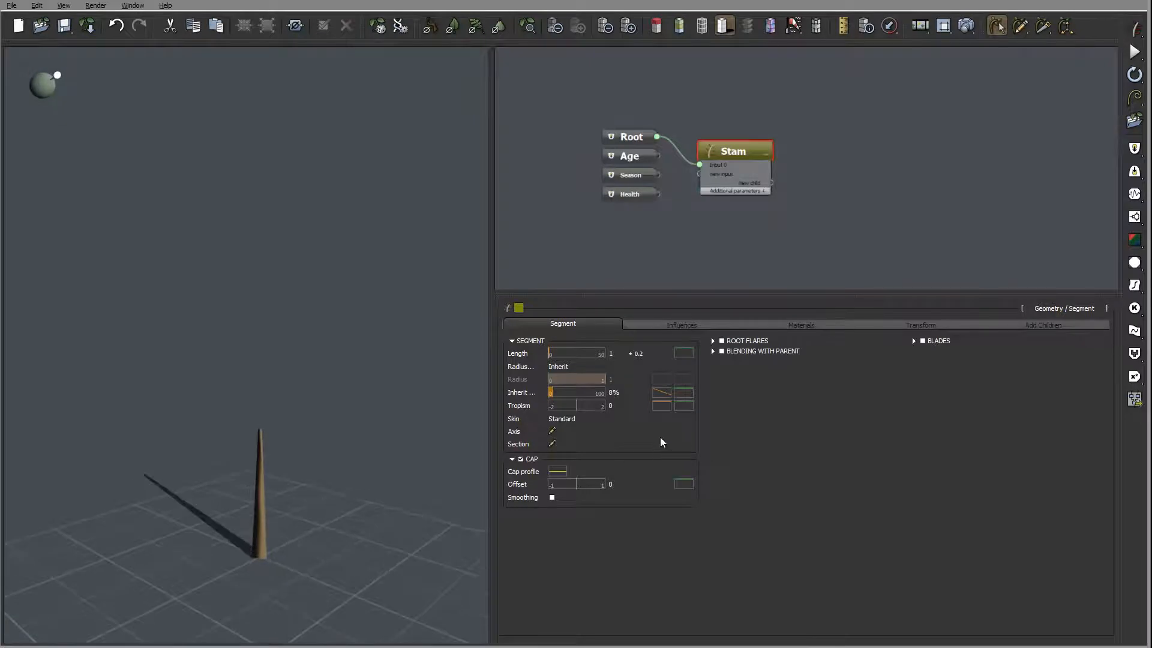
mouse_move(313, 231)
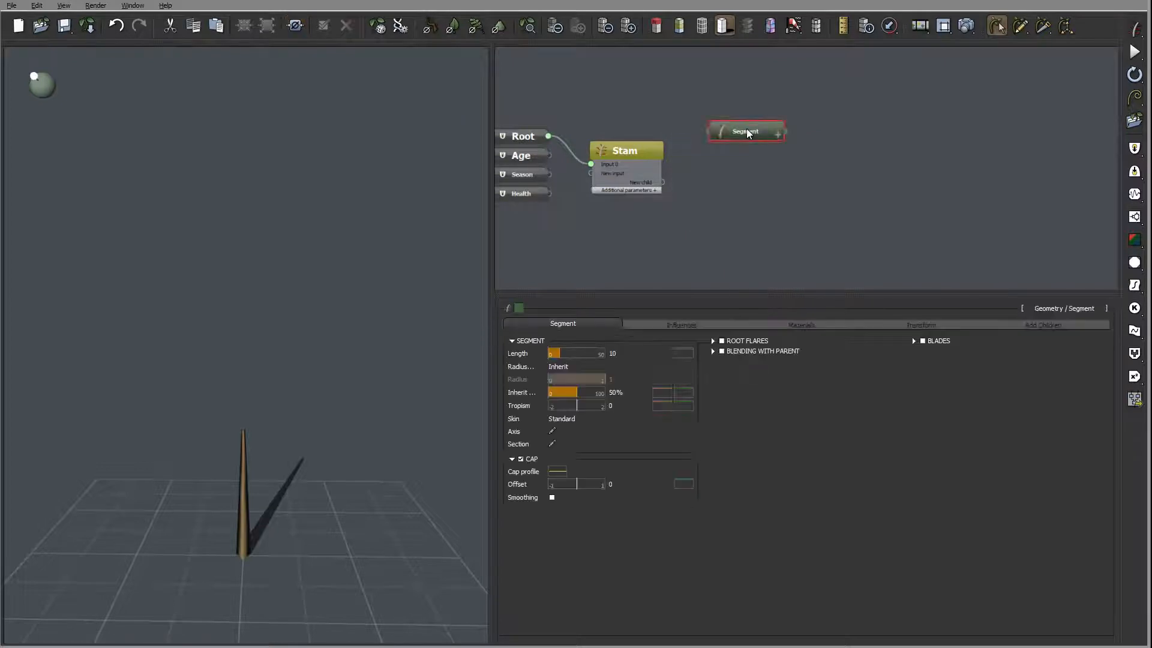
Rename the new segment node, first mistyped as 'Level', to 'Leaf'.
double_click(745, 132)
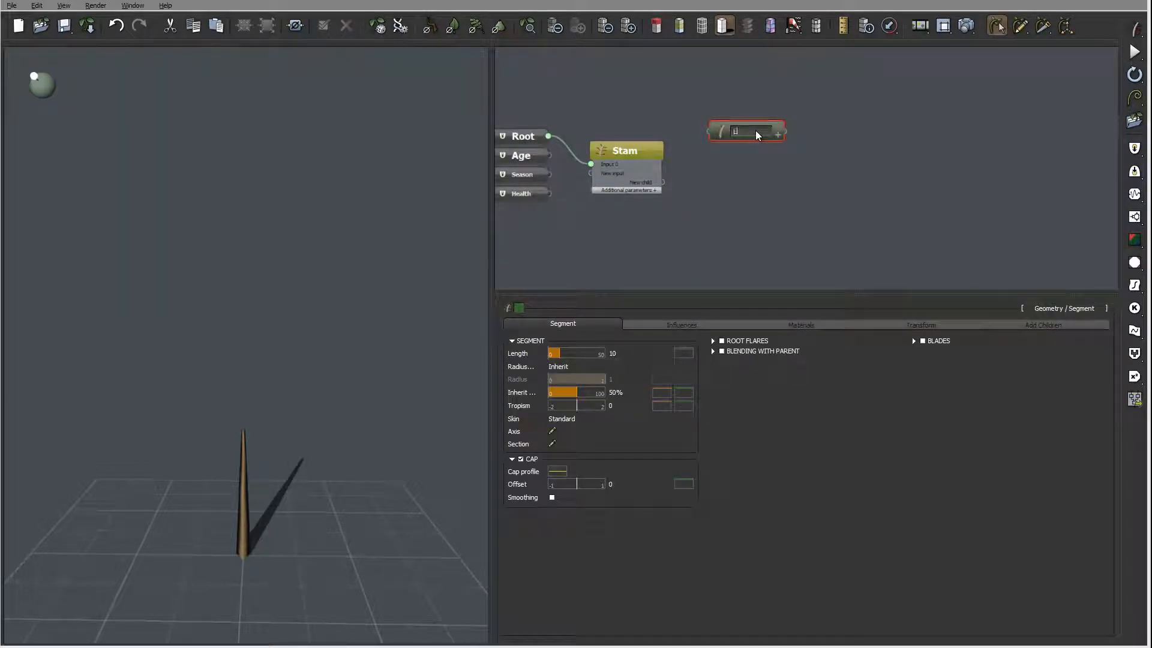
type("Level")
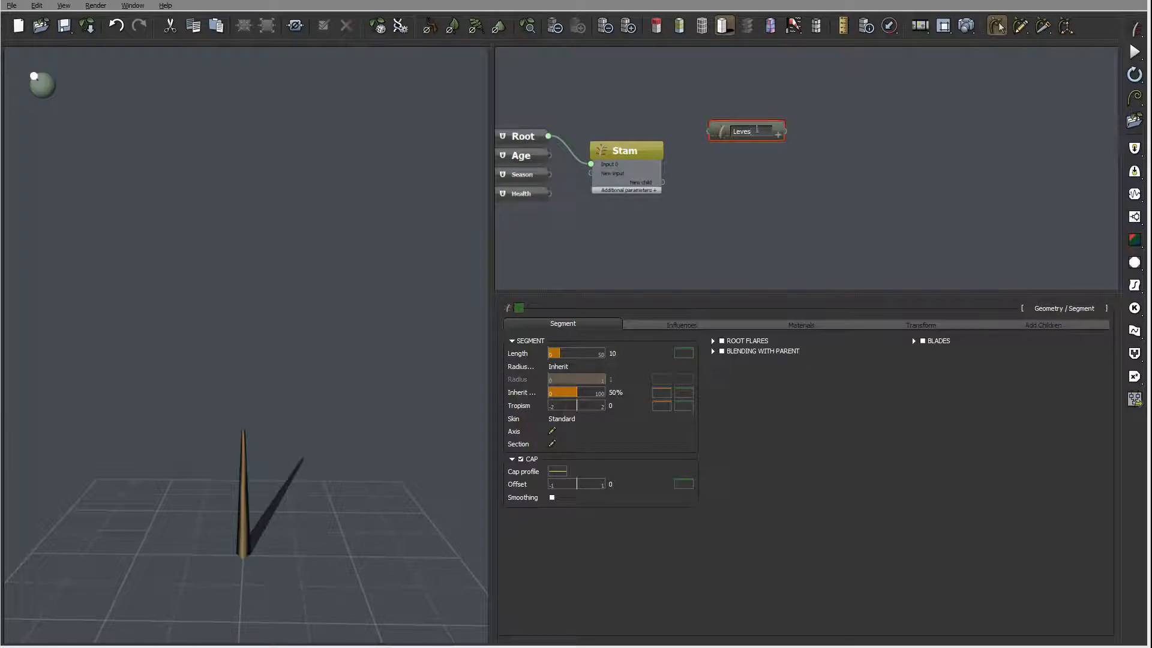
double_click(741, 131)
type("Leaf")
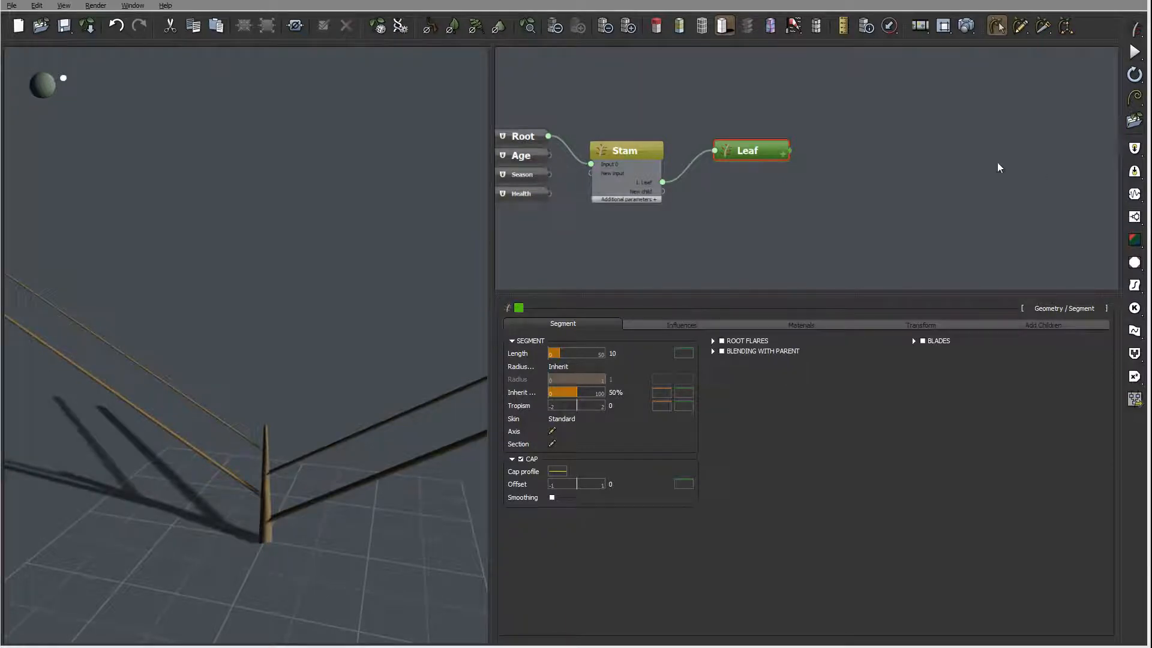
Set Leaf length to 1 ×0.1 and a user-defined radius of 0.3.
left_click(612, 353)
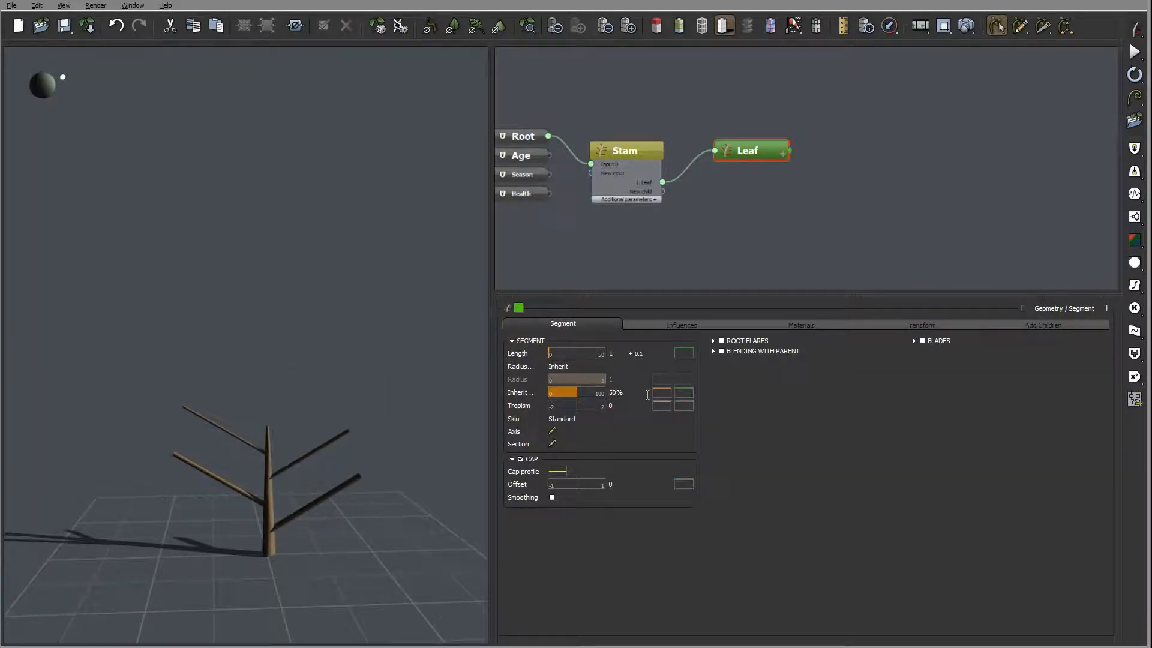
left_click(591, 366)
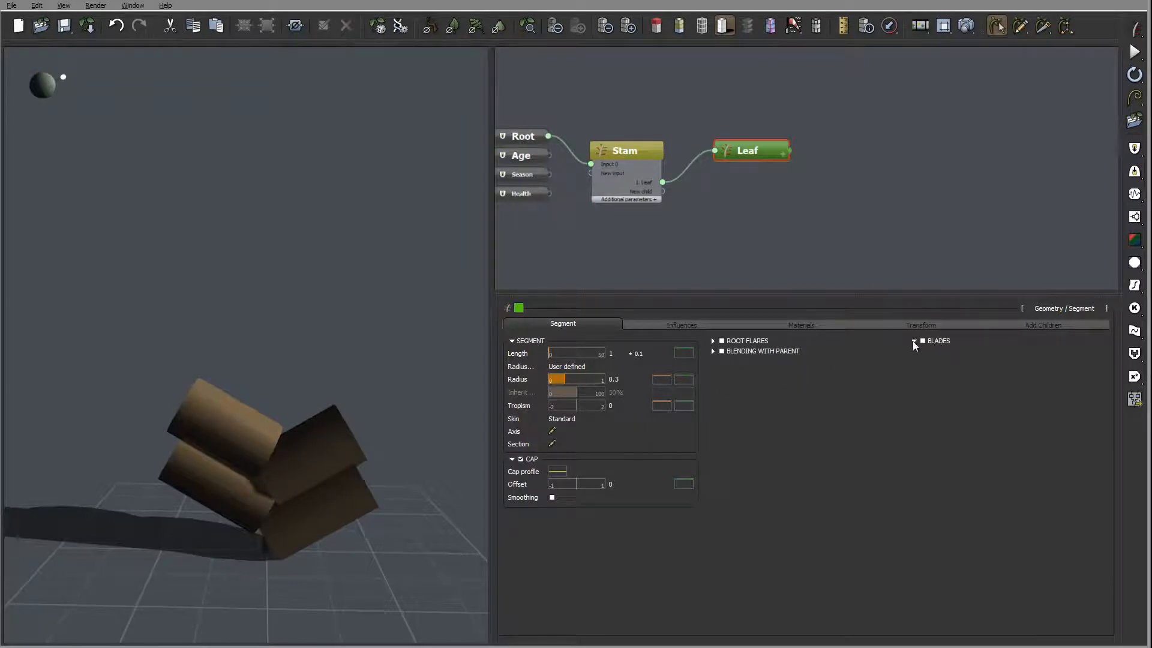
Drag the Leaf section spline nodes into a flattened, pinched two-lobed cross-section.
left_click(915, 339)
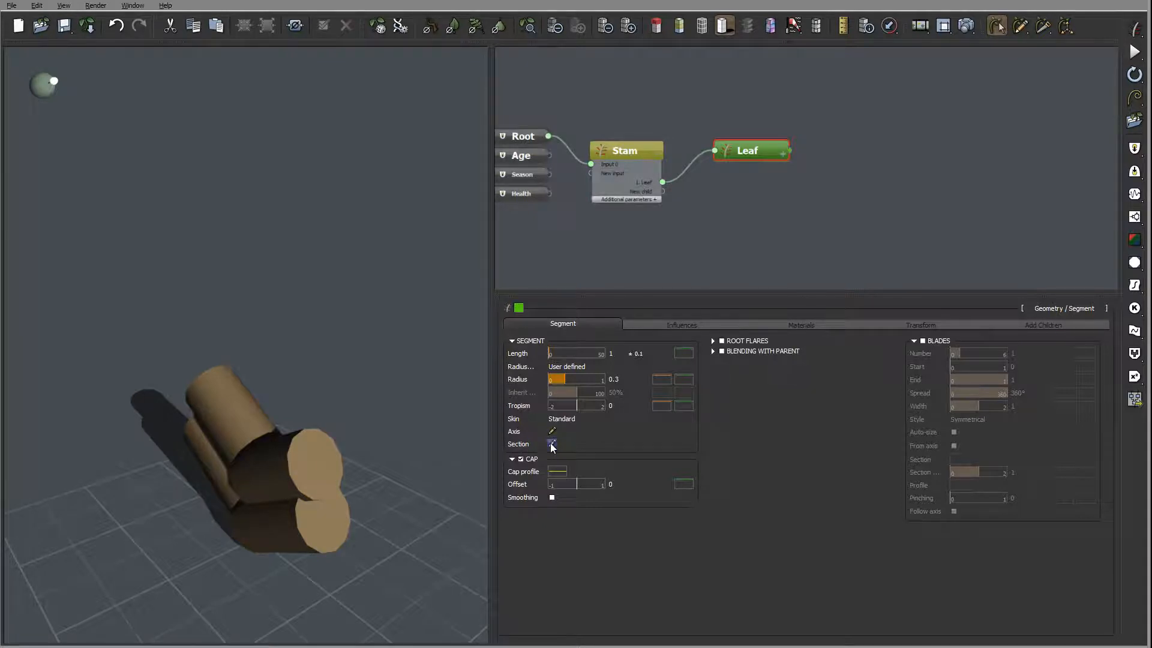
left_click(552, 444)
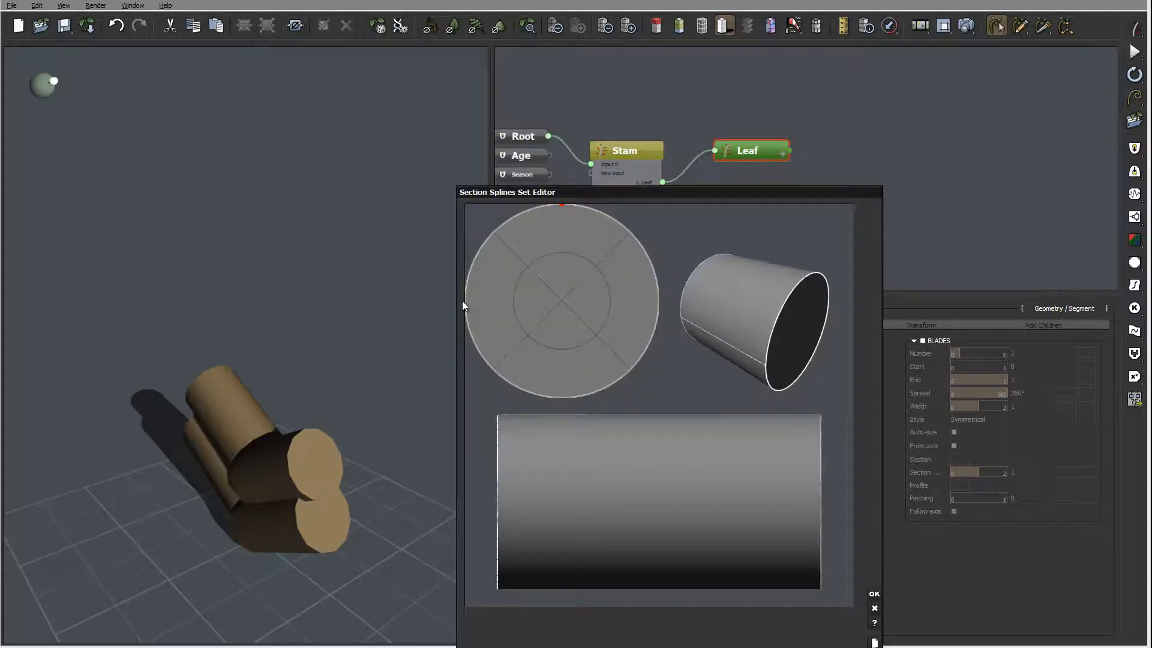
left_click(466, 307)
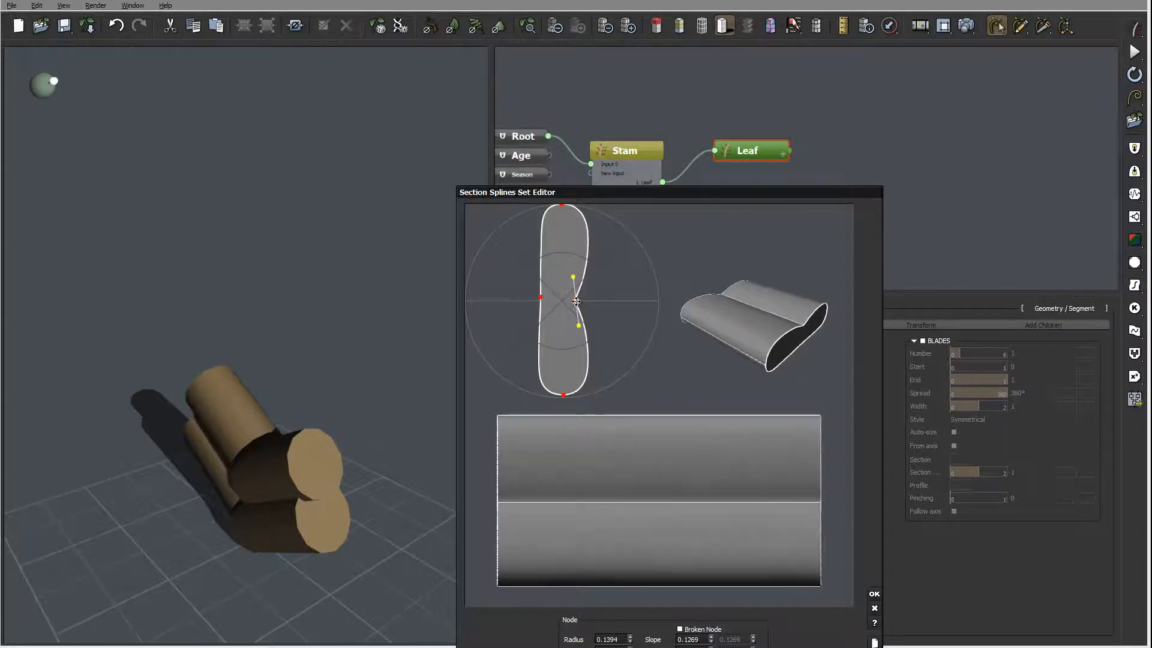
left_click(873, 593)
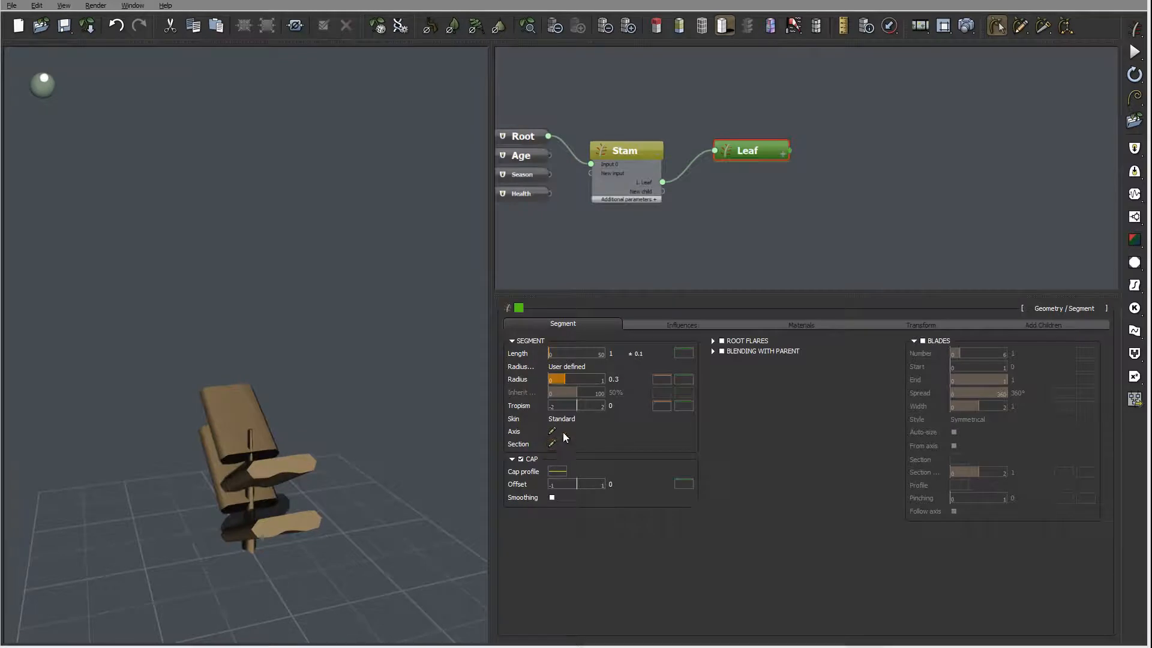
Curve one side of the leaf cross-section in the Section editor and confirm.
left_click(552, 444)
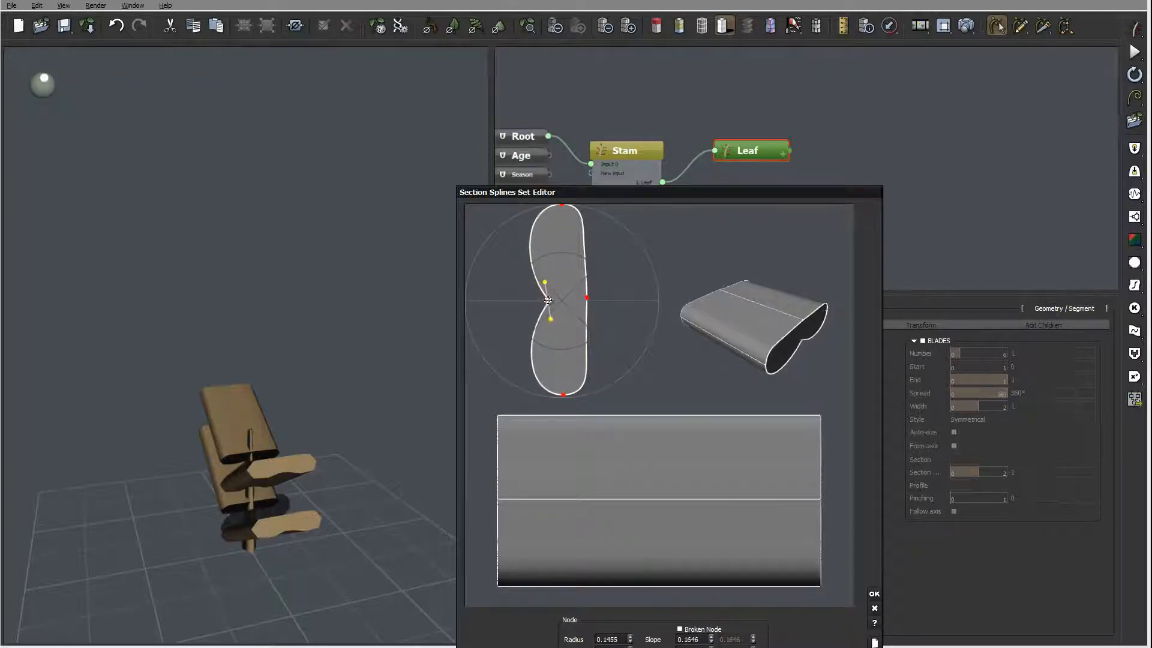
left_click(873, 594)
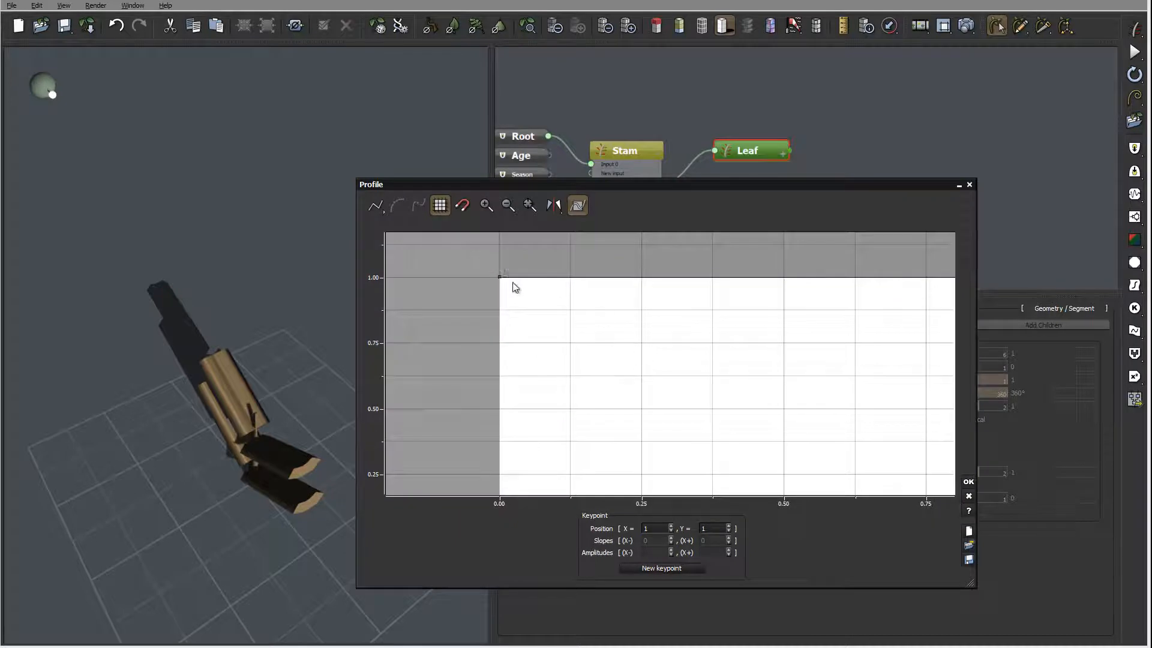
Draw a leaf radius profile that rises, plateaus and drops to zero at the tip.
left_click(374, 205)
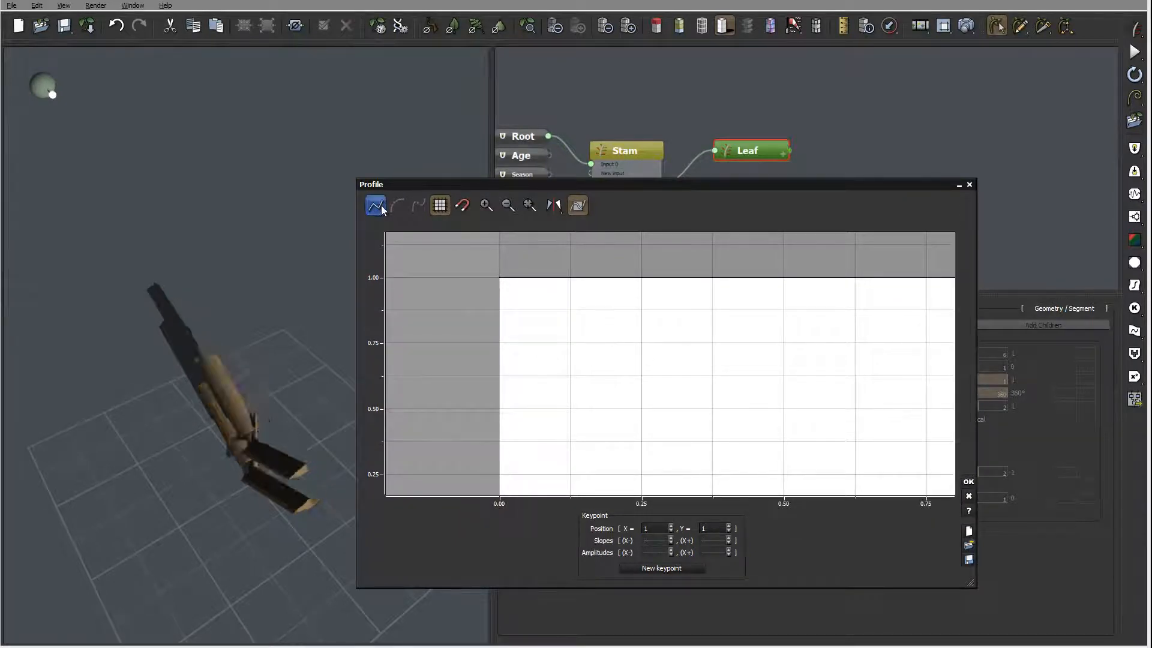
left_click(395, 205)
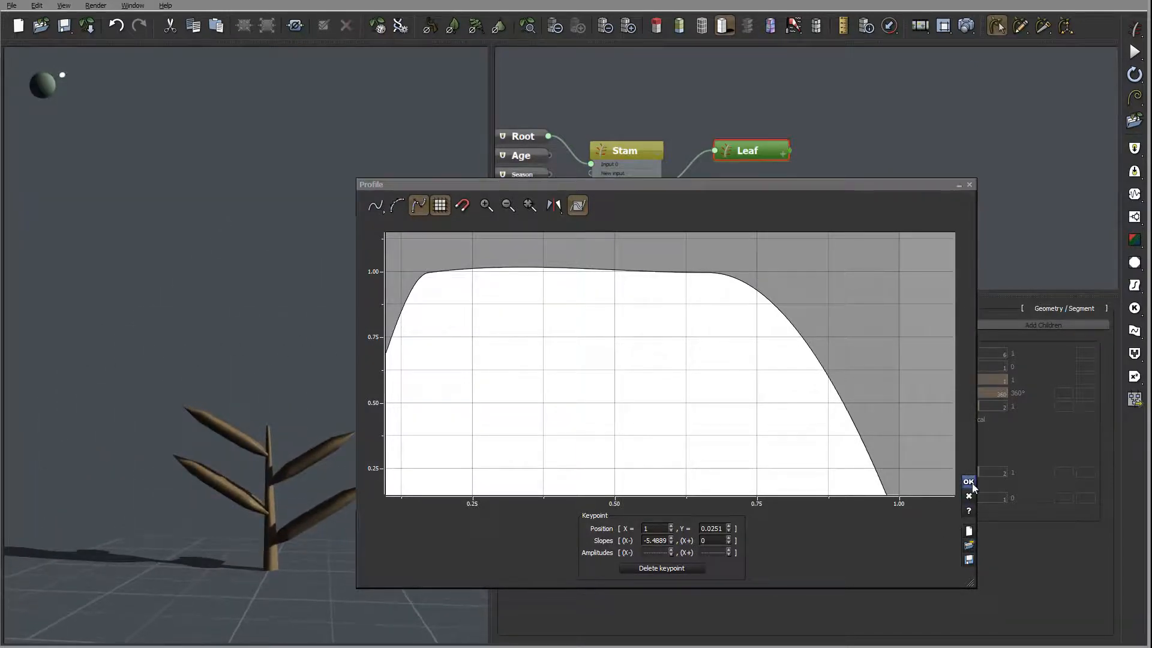
left_click(968, 482)
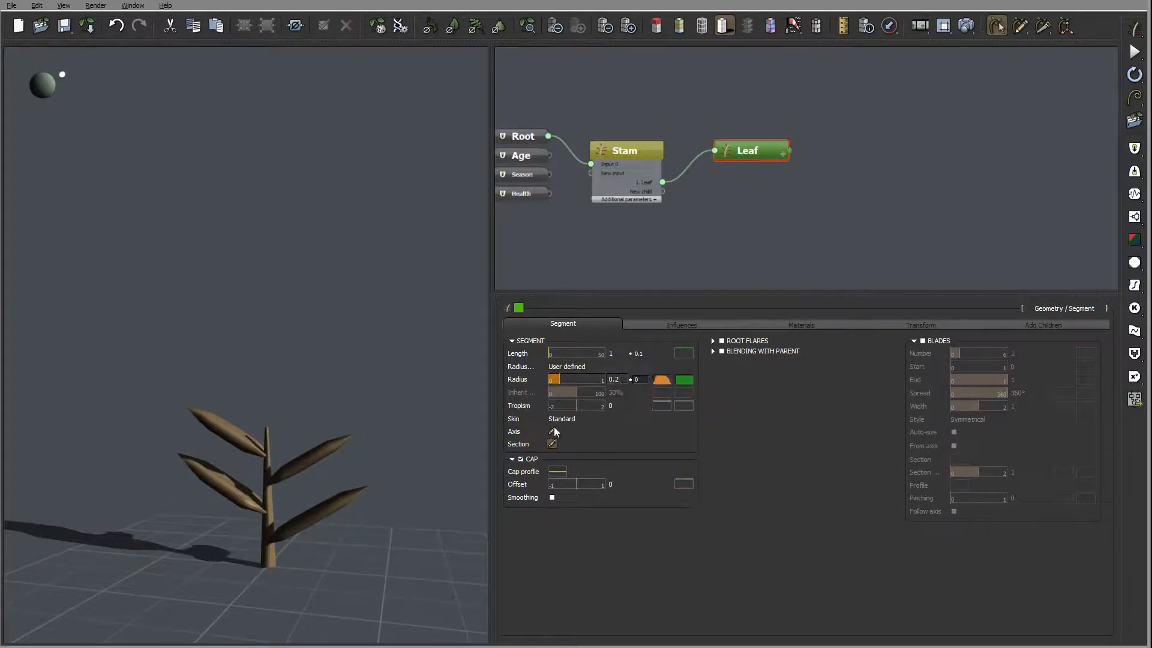
Narrow both lobes of the leaf cross-section into a slimmer pinched outline.
left_click(551, 443)
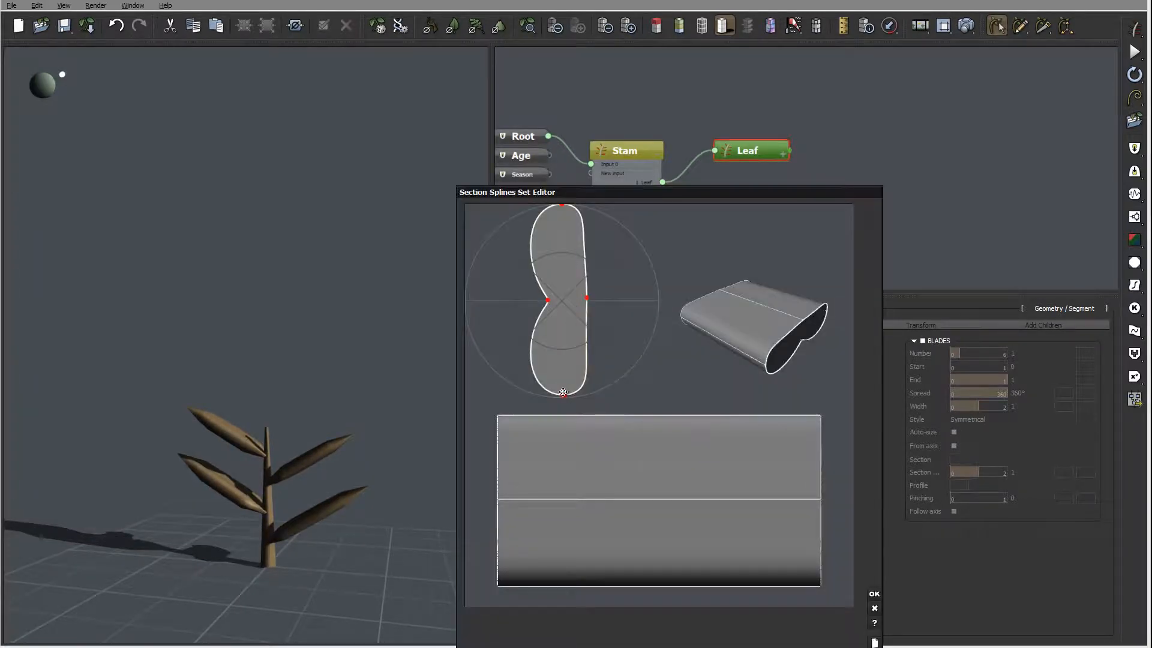
left_click(563, 393)
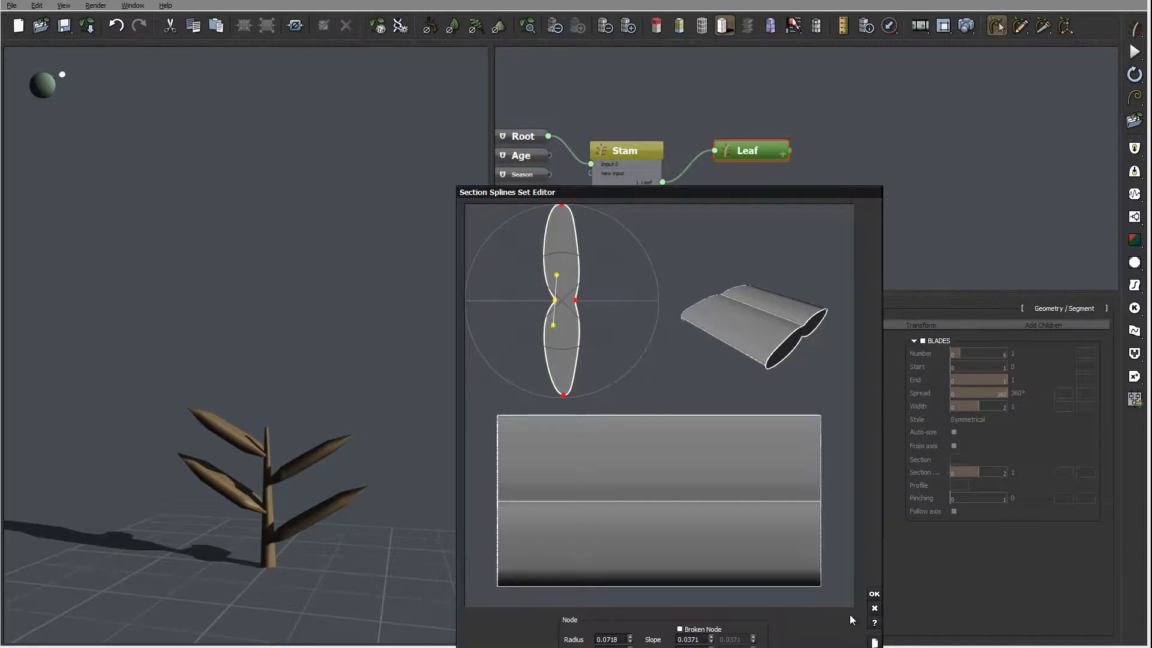
left_click(874, 593)
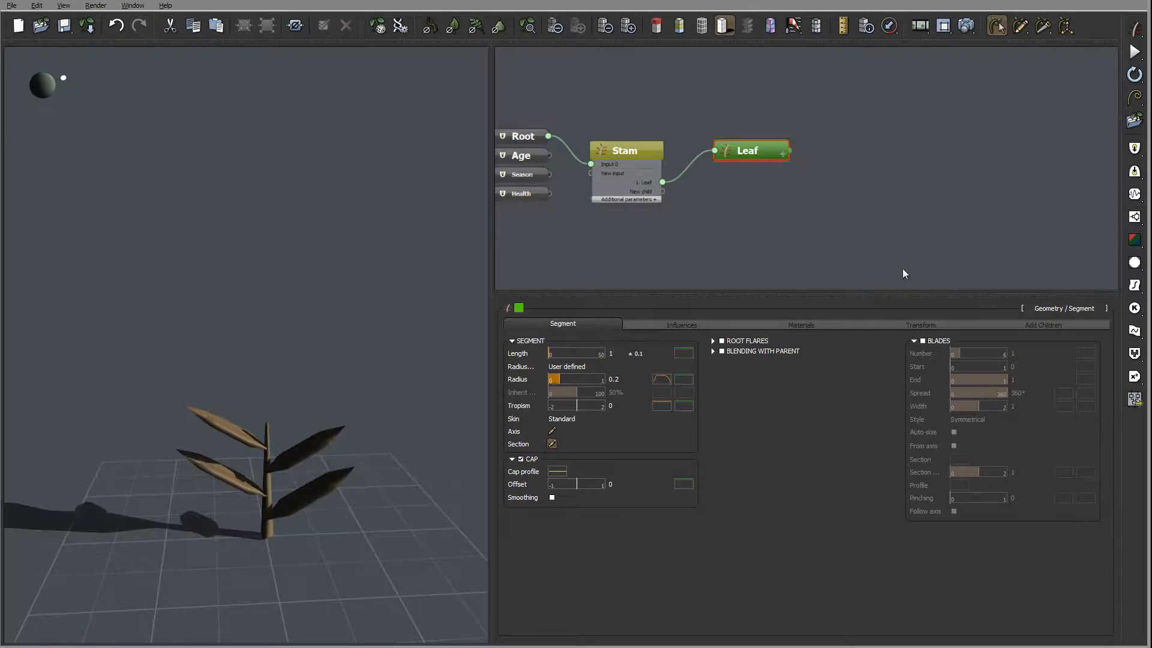
mouse_move(632, 270)
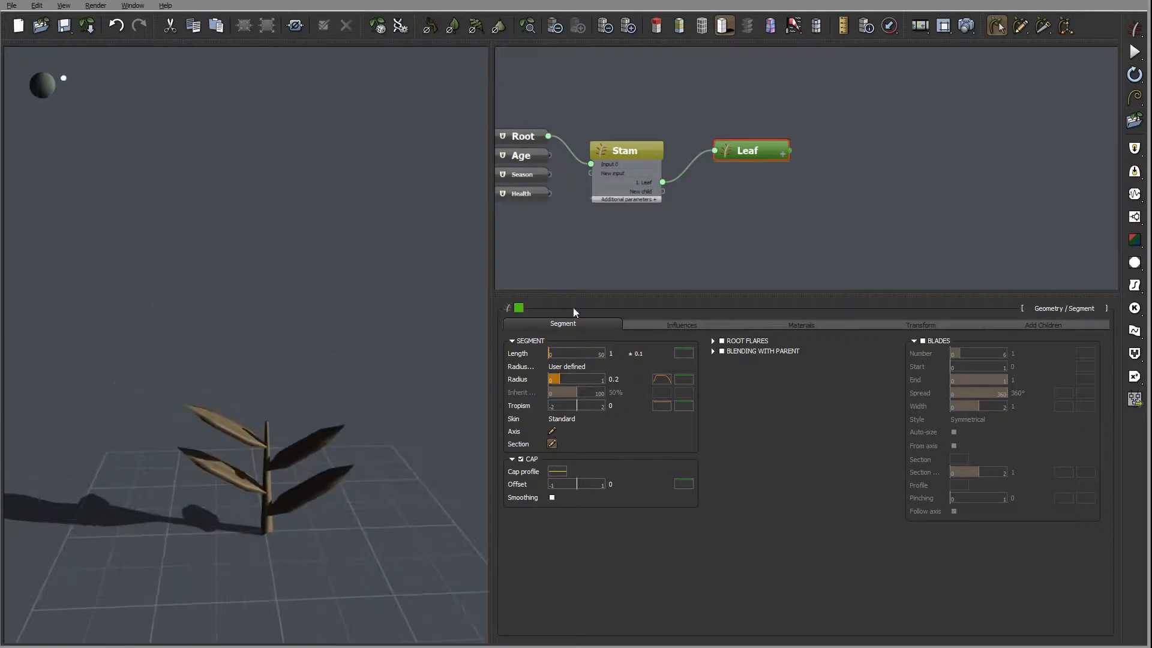
On Stam's 1. Leaf tab set the leaf Angle to 45° and bring up a parameter profile.
left_click(626, 151)
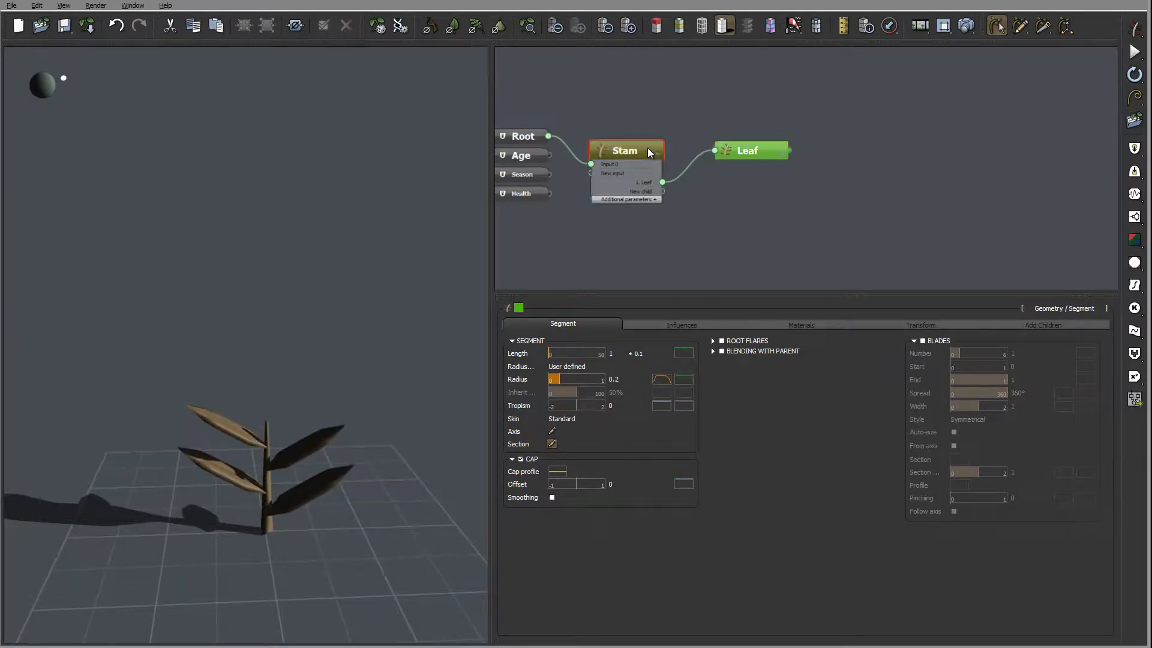
left_click(1051, 322)
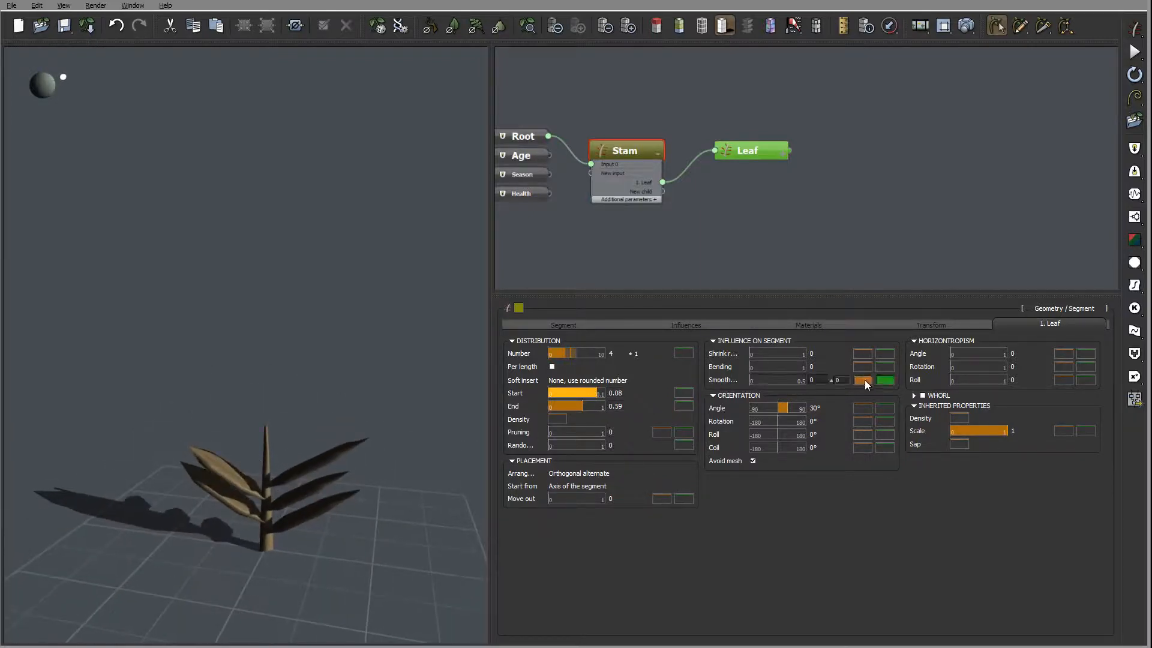
left_click(865, 380)
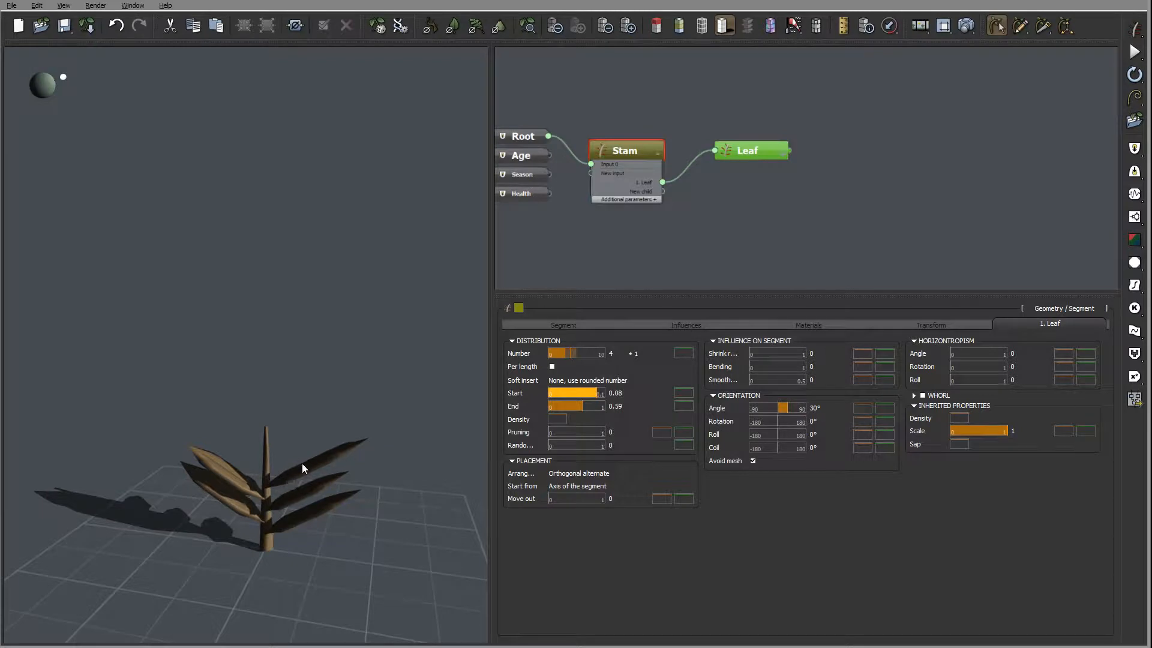
mouse_move(325, 463)
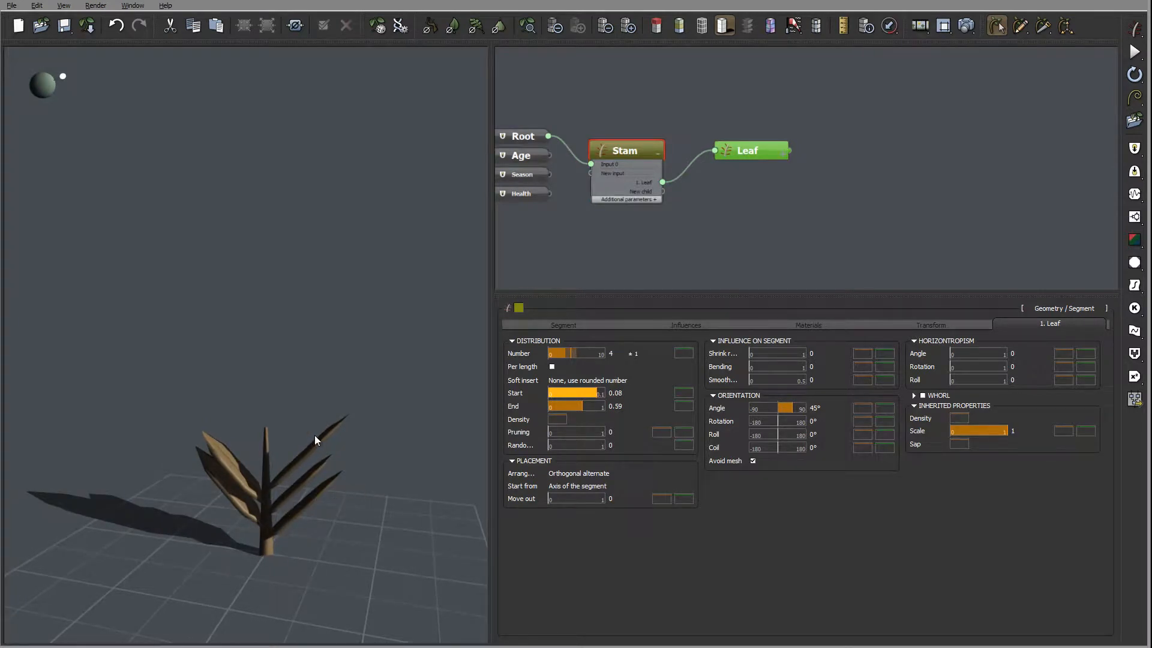
left_click(863, 408)
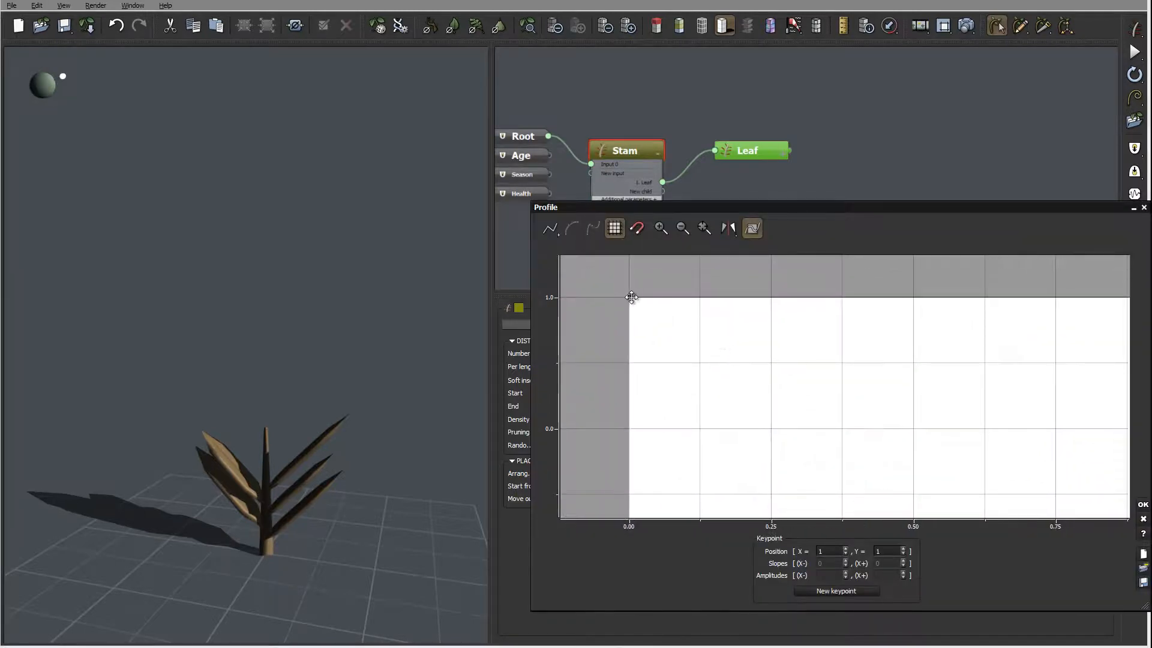
Edit the profile keypoints to widen the leaves into broad rounded blades.
left_click(789, 295)
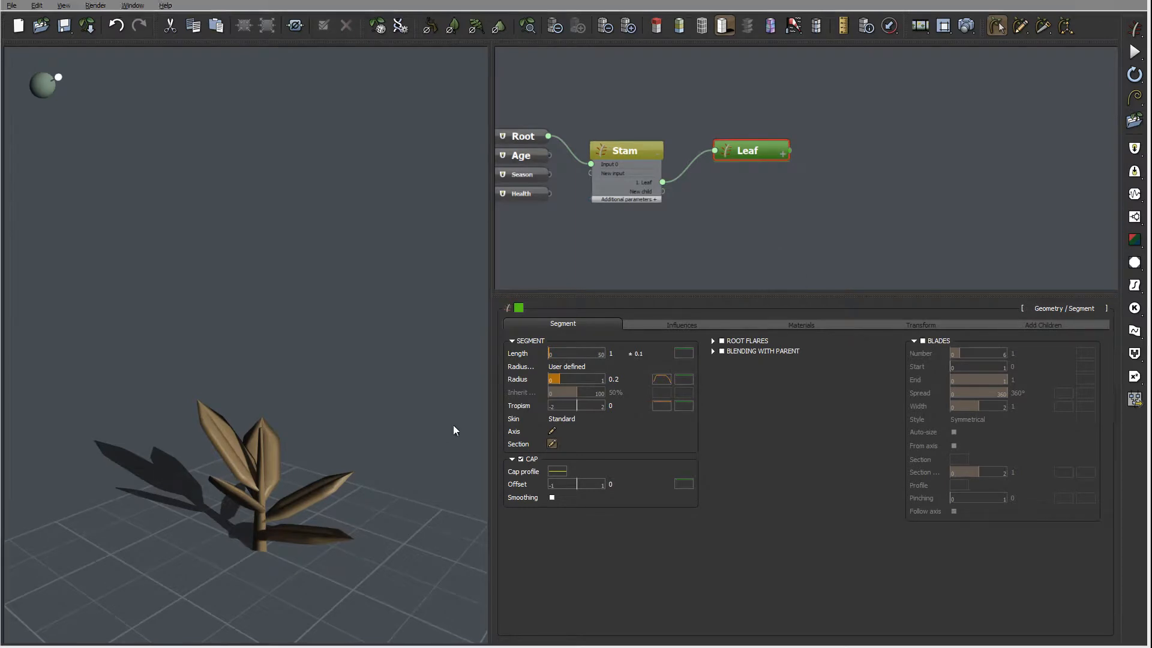
Set the leaf segment Tropism to 25 so the leaves arch outward along their length.
left_click(681, 352)
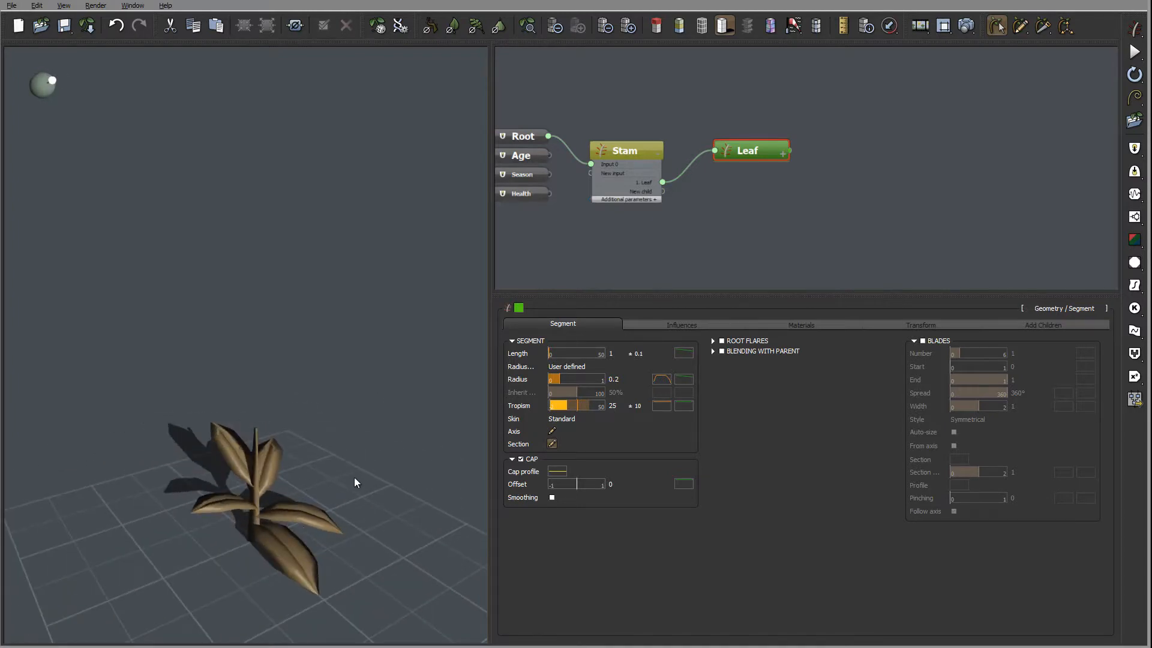
mouse_move(331, 505)
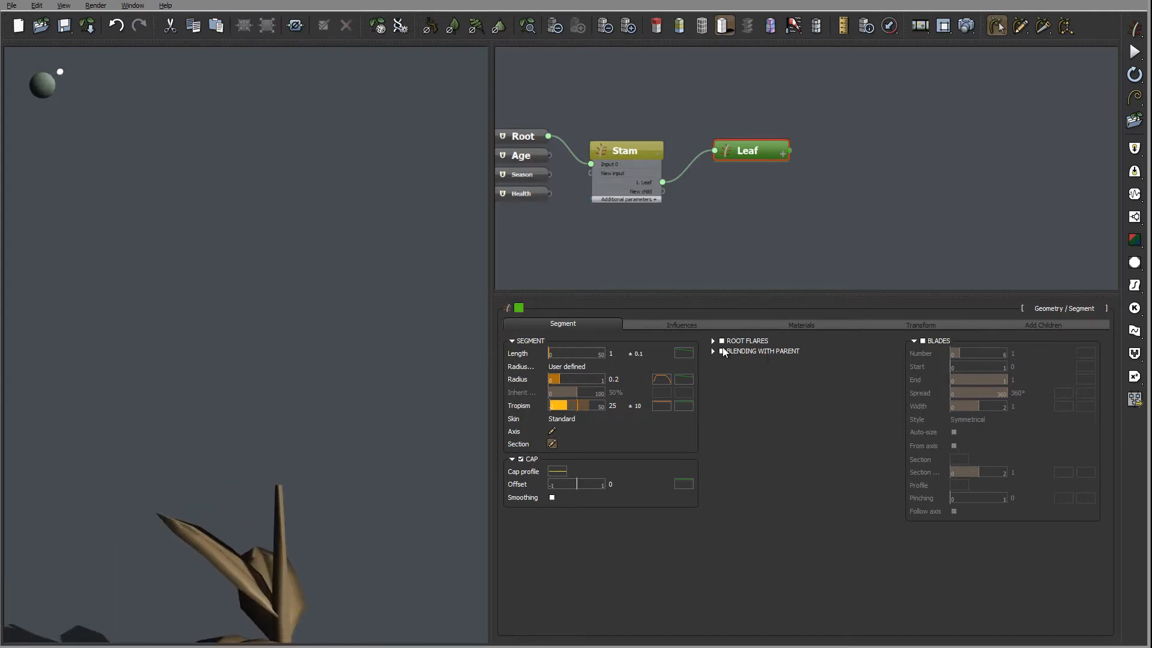
Enable Blending With Parent on the leaves (length 3, widths 0.5 and 2).
left_click(712, 352)
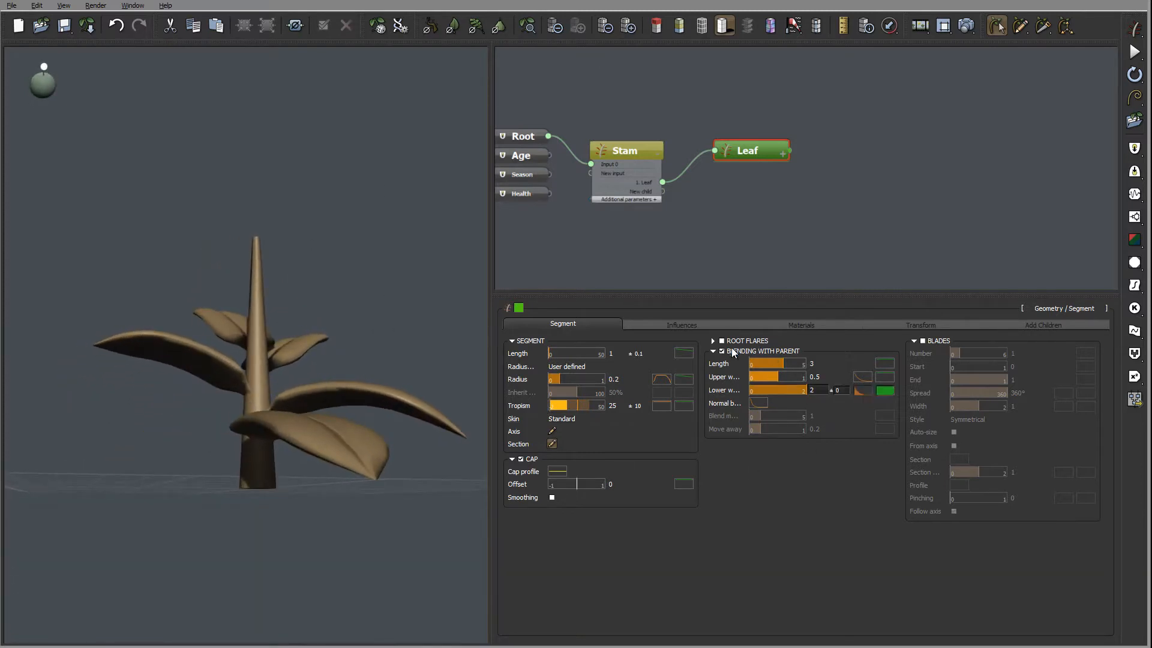
left_click(721, 351)
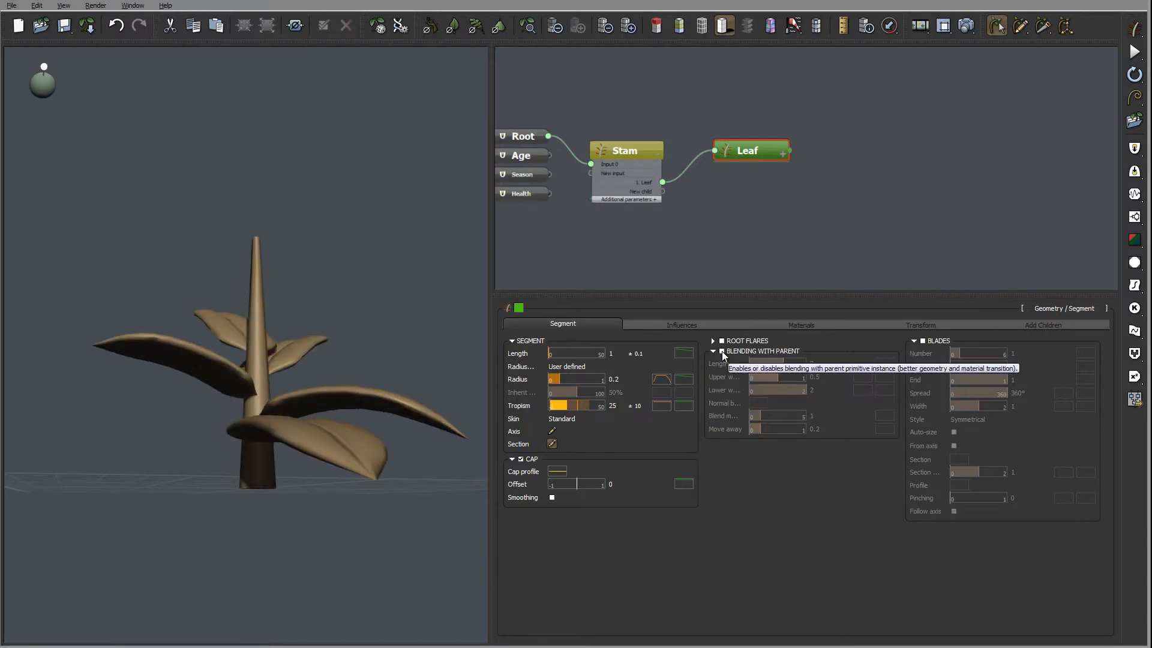